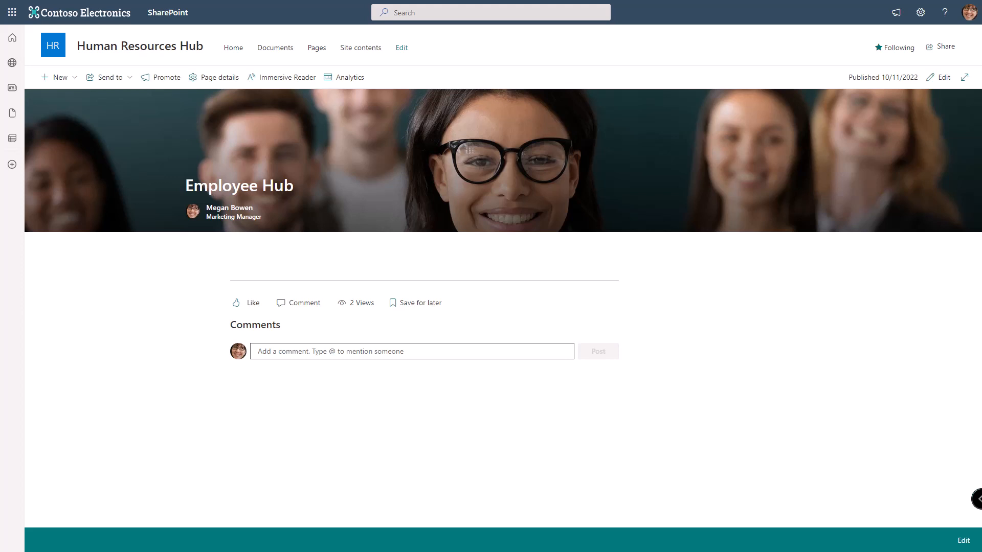
Switch the Employee Hub page into edit mode.
click(401, 47)
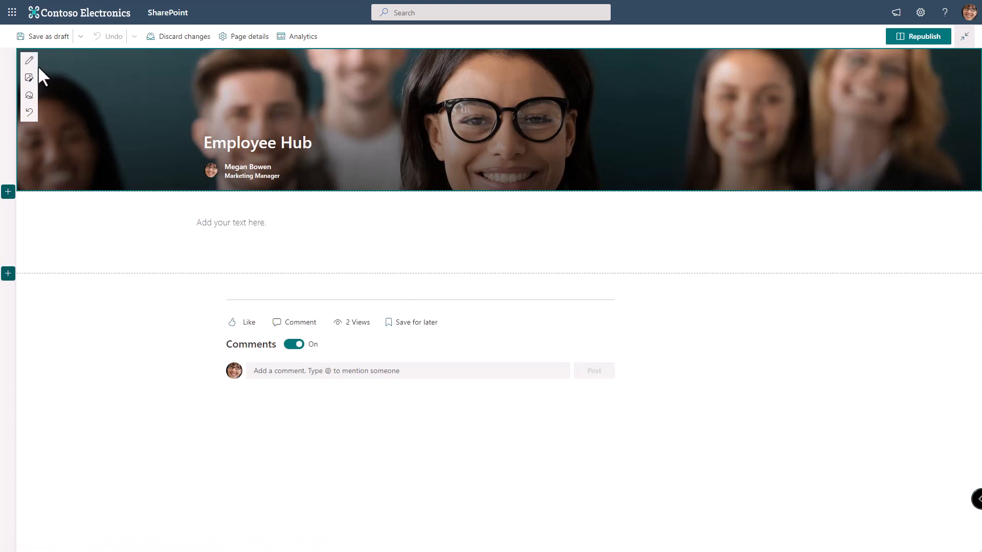
In the title area settings, preview Plain and Color block, then set the header layout to Overlap.
click(28, 60)
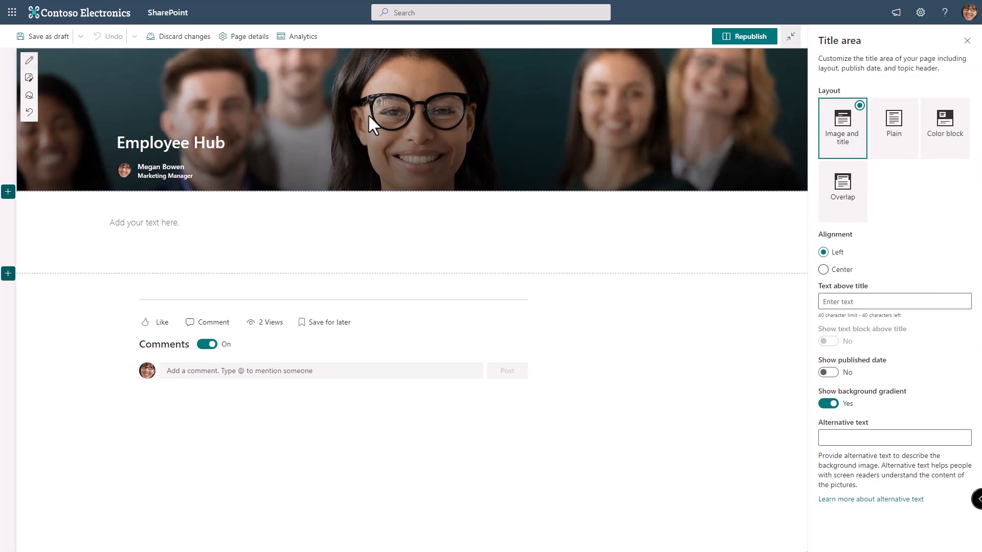
click(894, 125)
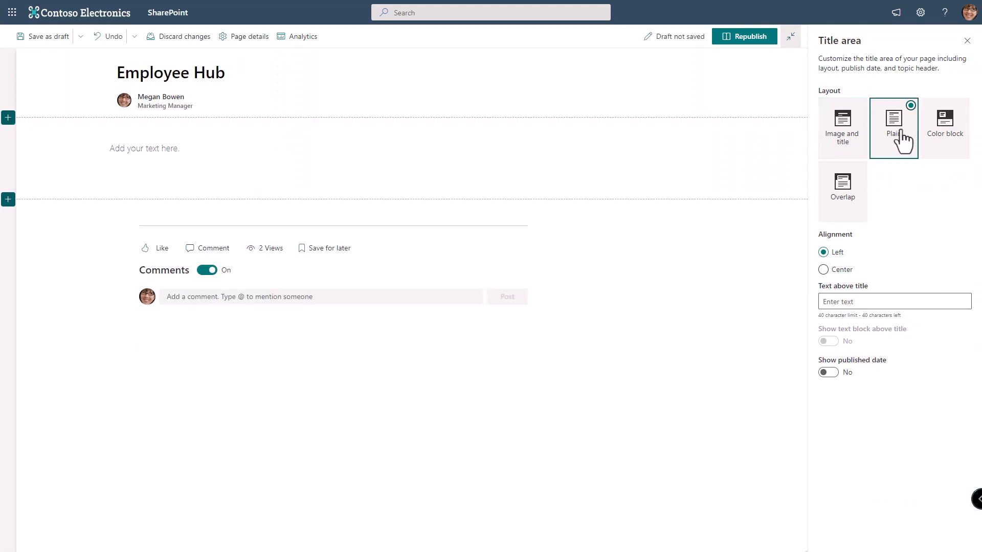
click(945, 128)
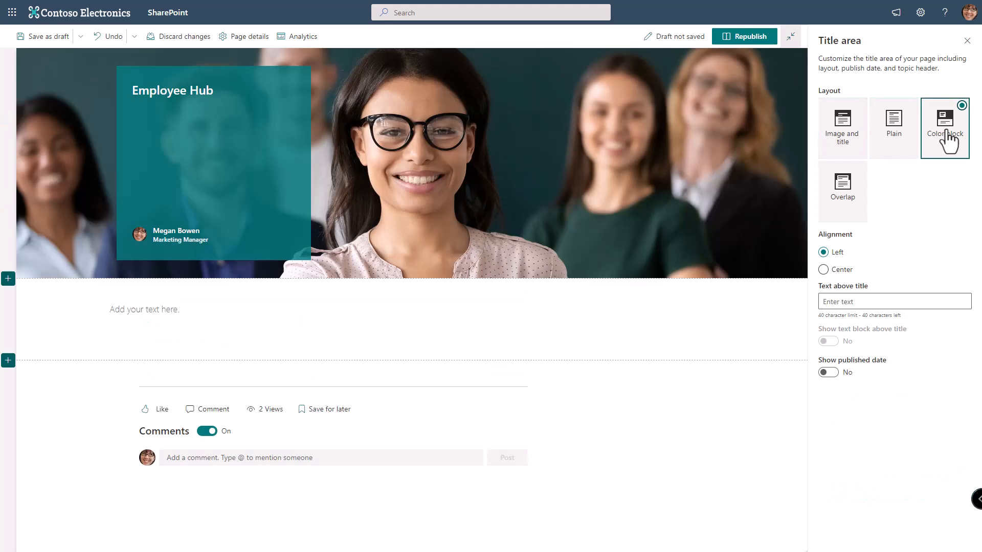
click(842, 192)
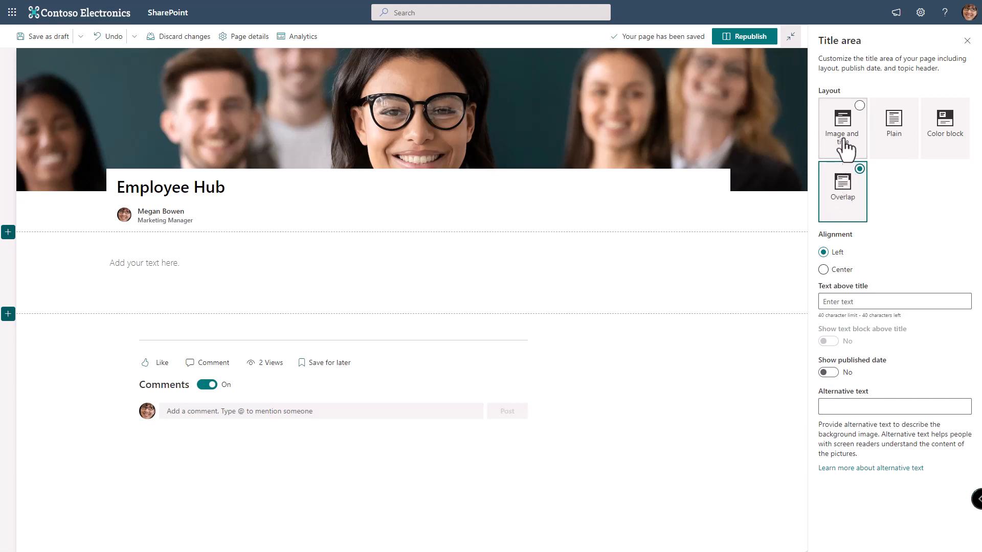
Return to Image and title layout and show 'Welcome to your employee Hub' as the text block above the title.
click(843, 127)
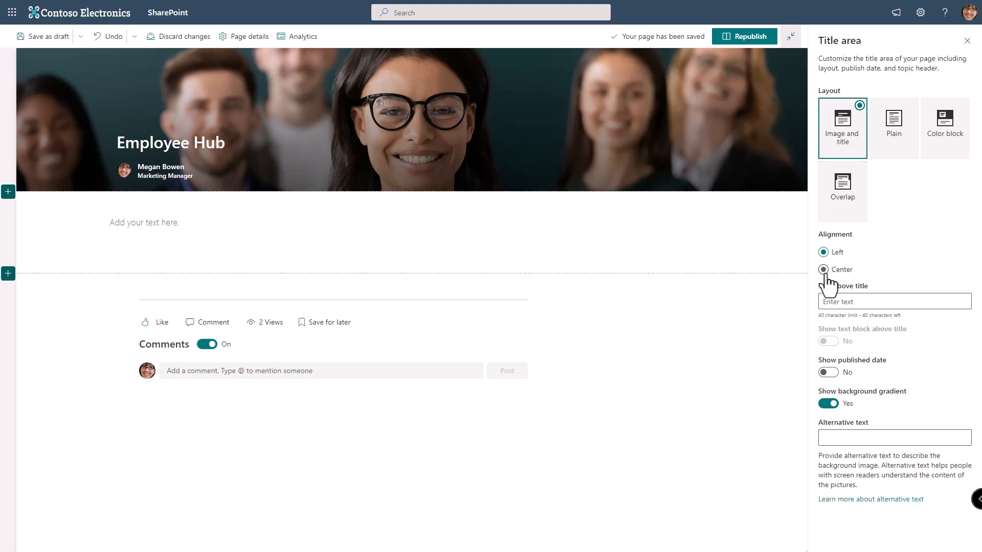
click(823, 253)
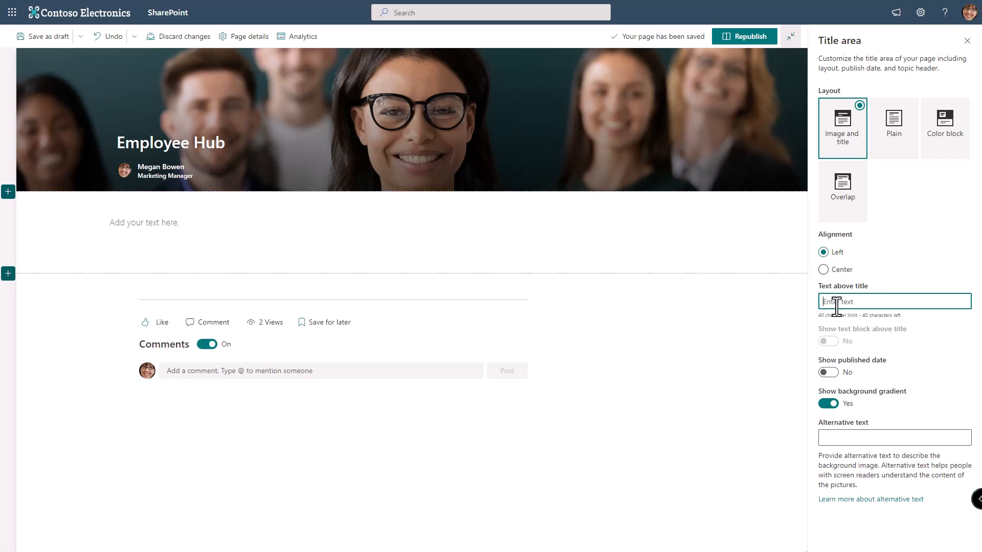
text(Welcome to your employee Hub)
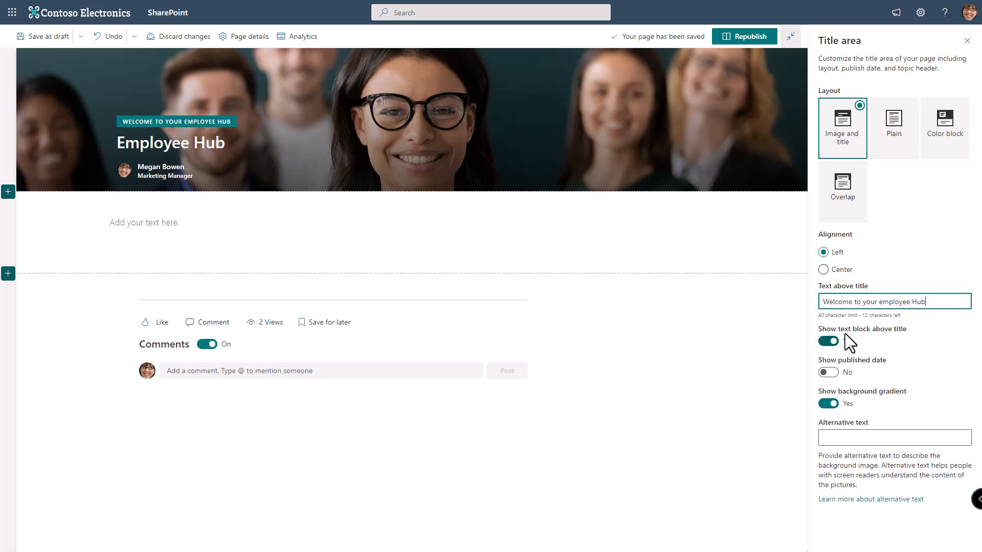
click(828, 342)
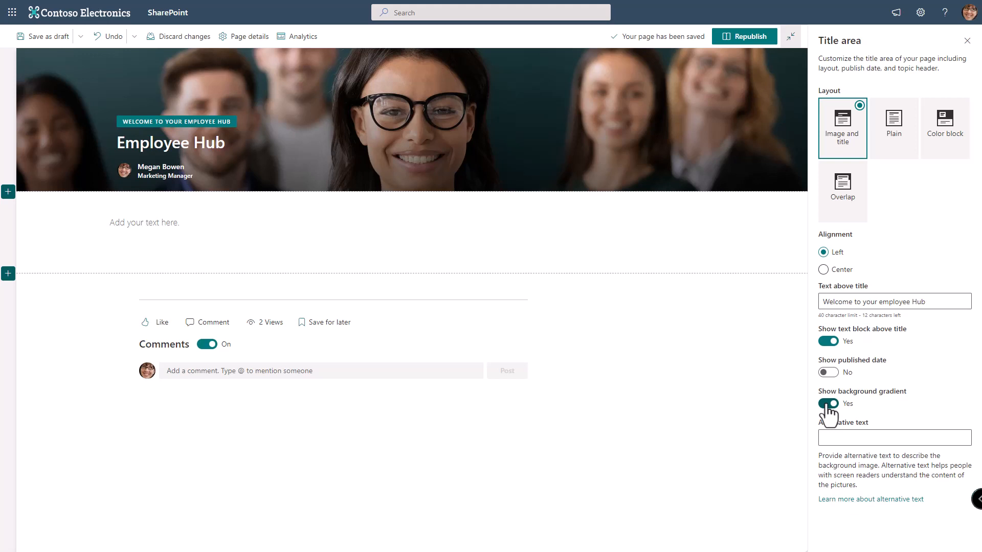
Set the header image's alternative text to 'Group of diverse people'.
click(894, 438)
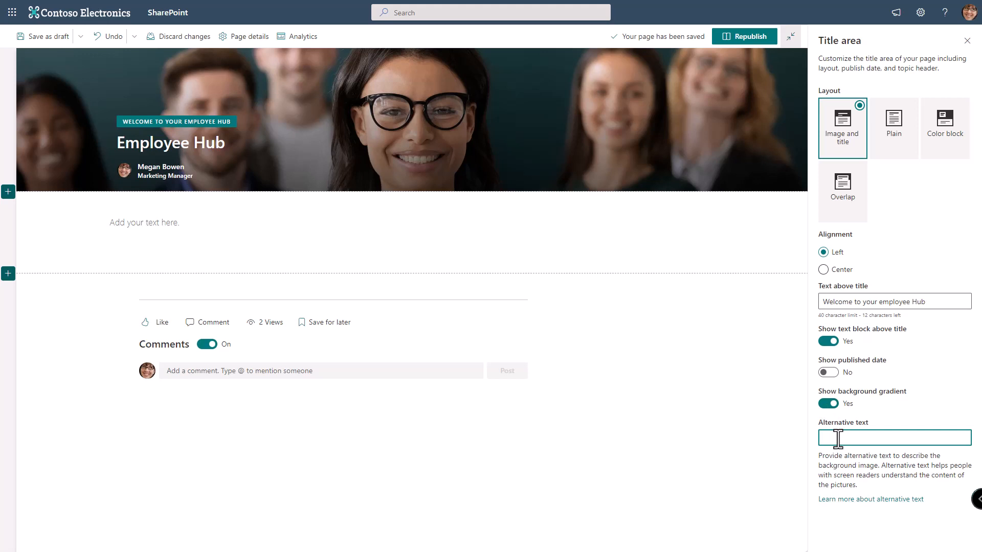
text(Group of diverse people)
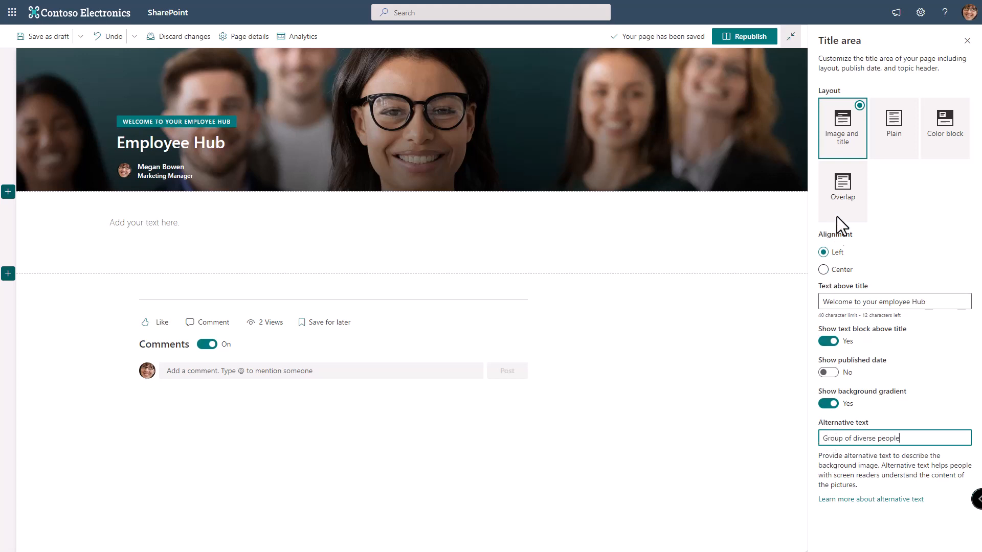
Preview Plain and Color block again, then set the header layout to Overlap.
click(893, 128)
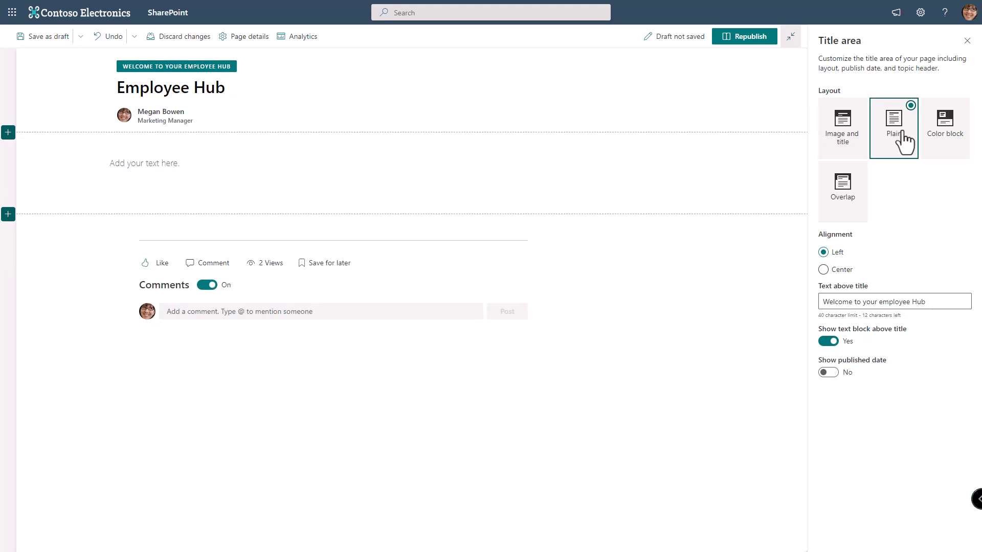
click(945, 128)
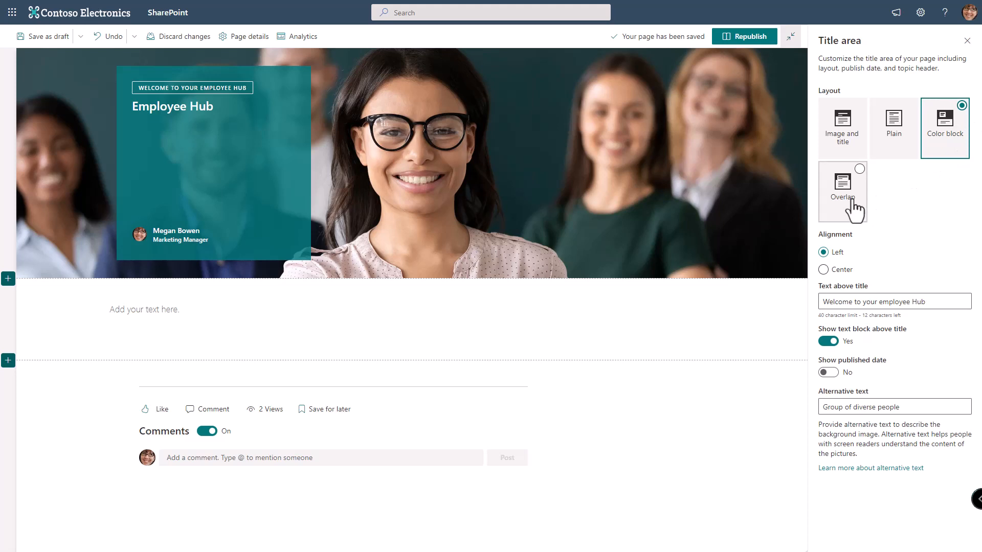
click(841, 188)
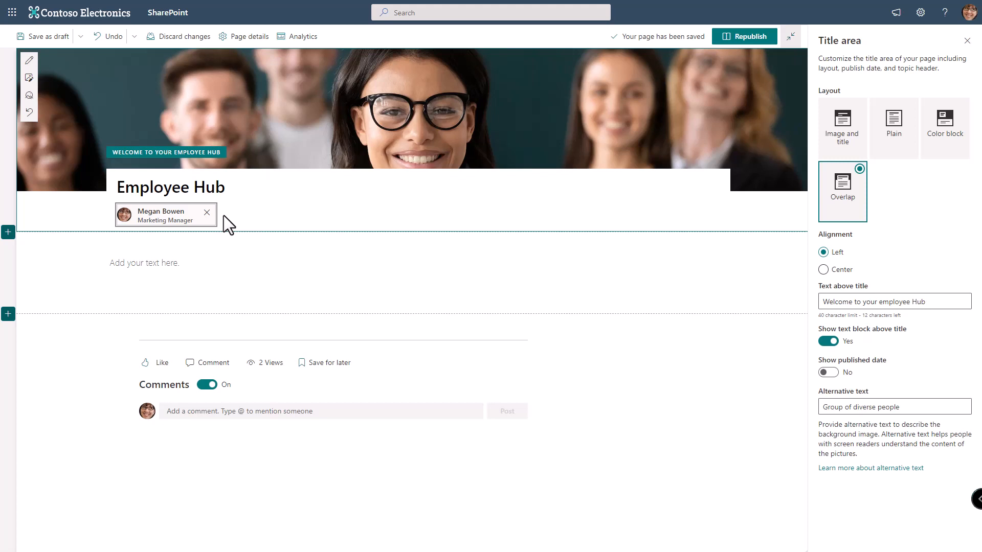
Remove Megan Bowen as the author shown under the Employee Hub title.
click(206, 212)
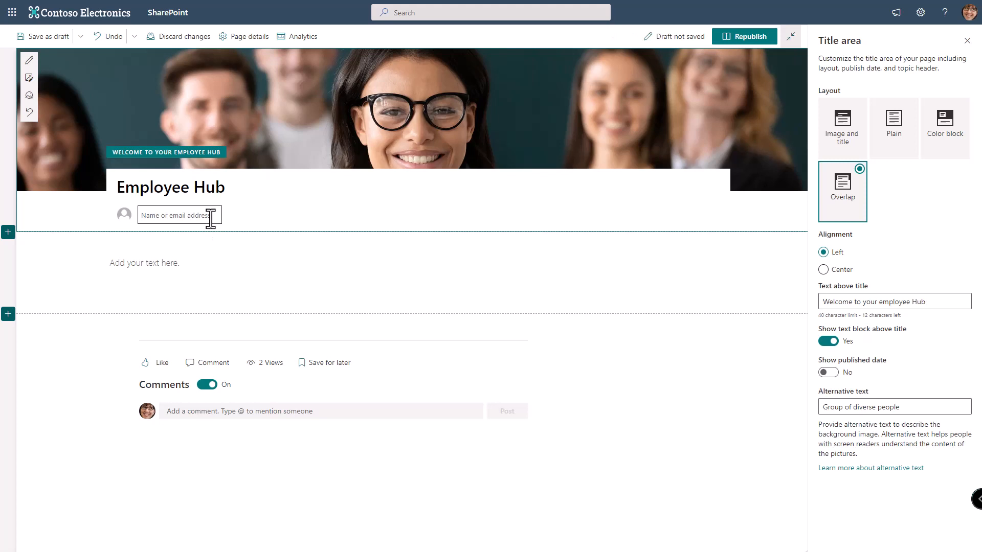
click(45, 37)
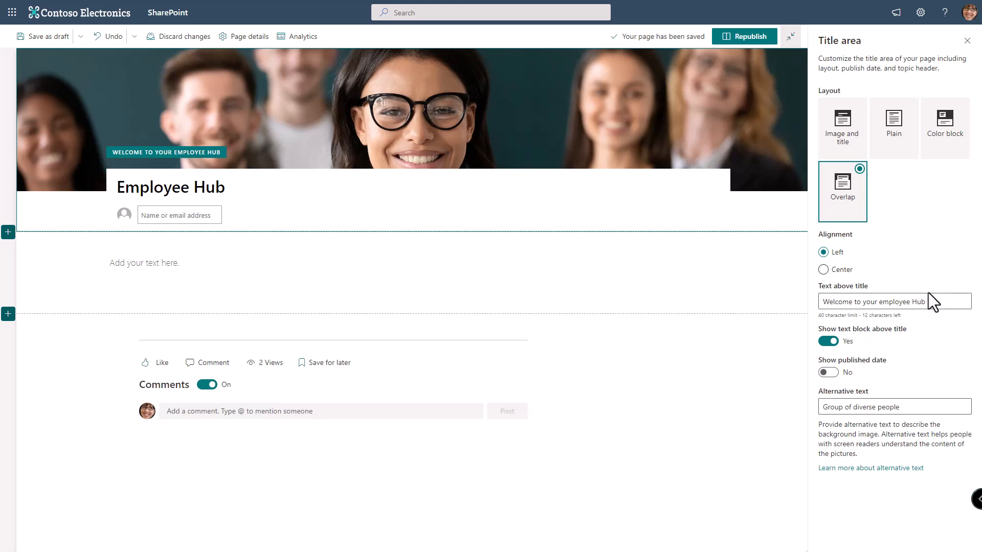
mouse_move(924, 299)
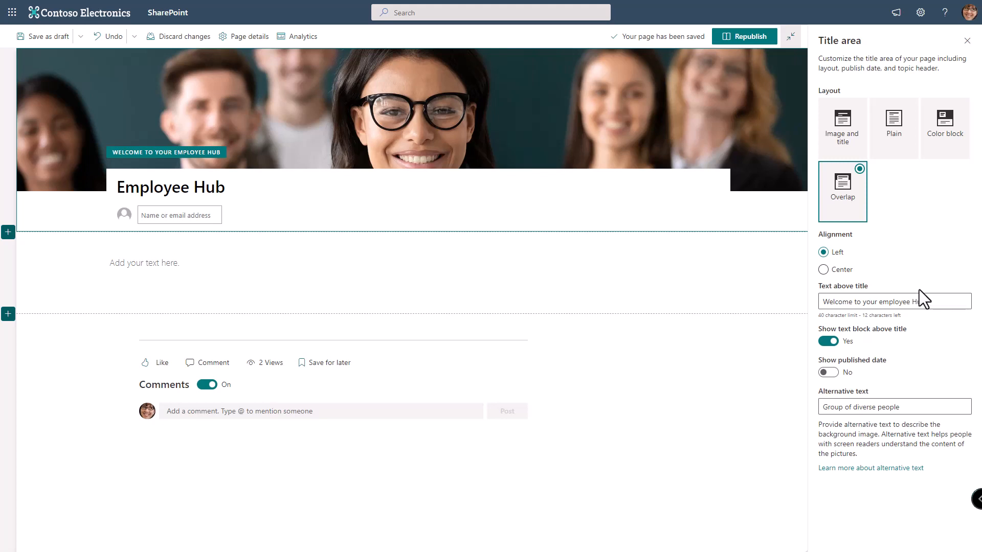